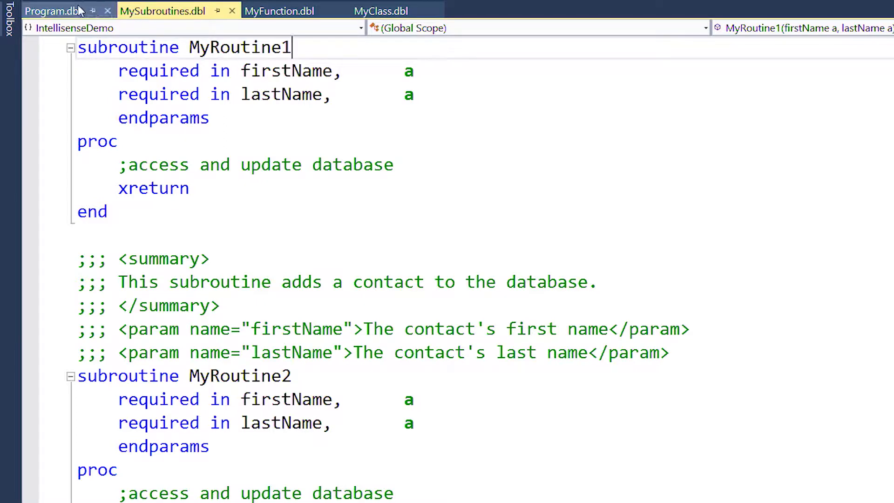
- In Program.dbl start a MyRoutine2 call with "Jodah" as the first-name argument
click(54, 11)
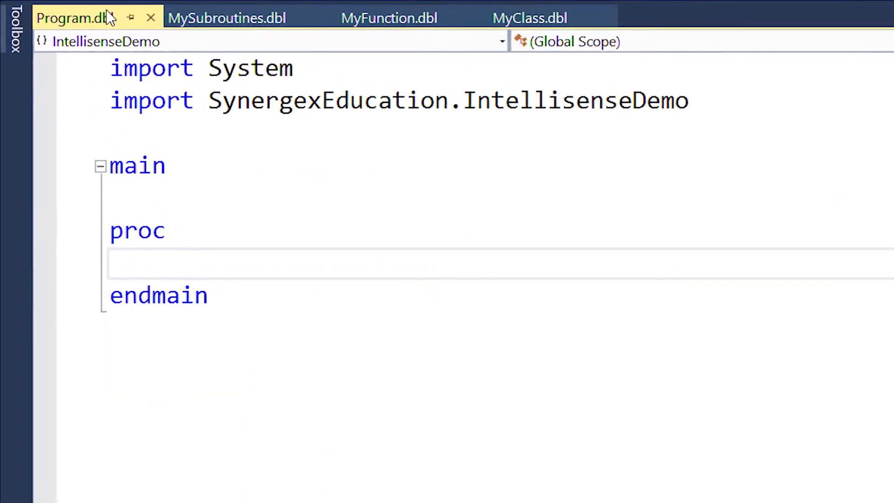
text(MyR)
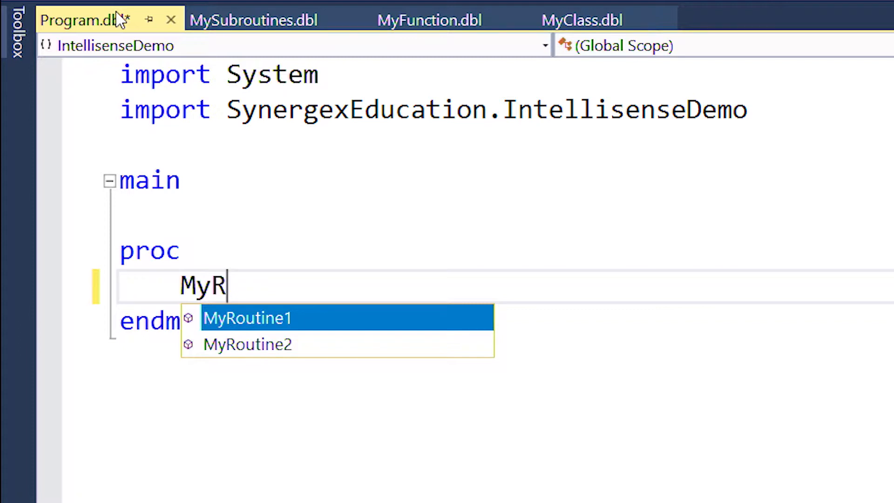
key(Down)
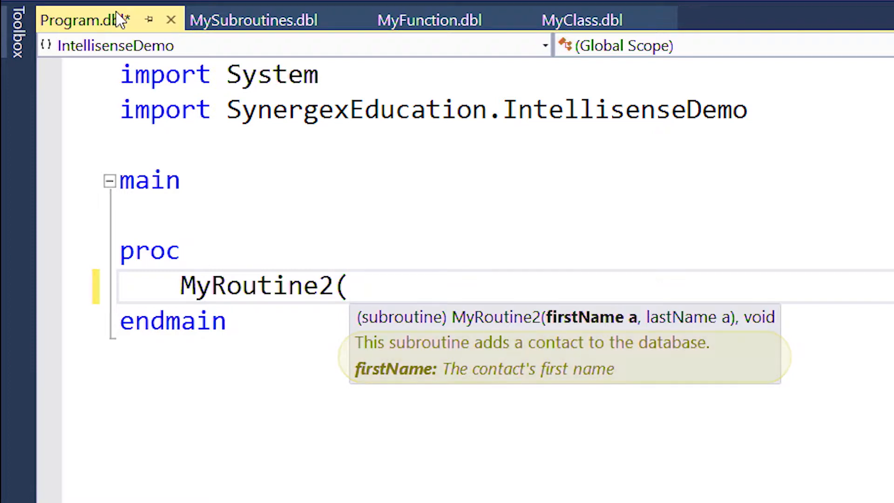
text("Jodah")
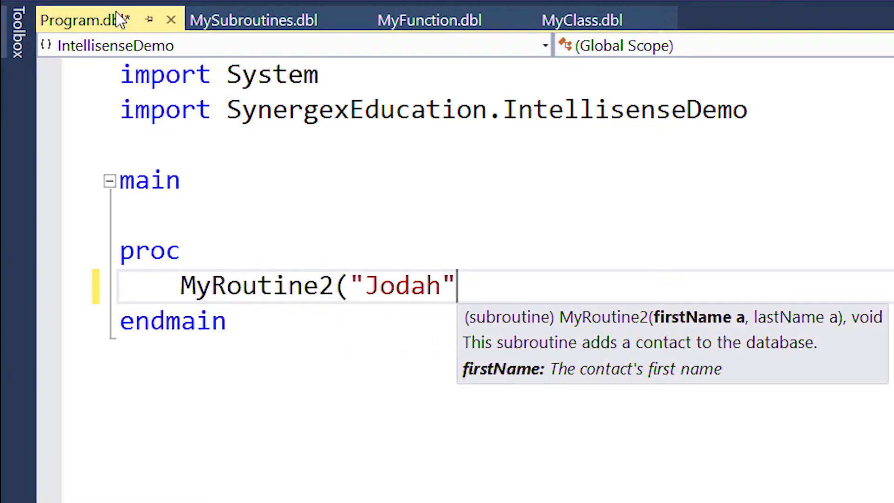
- Complete the call with "Veloper", then add a ;;; summary/param comment to MyRoutine1 and build
text(, "Veloper"))
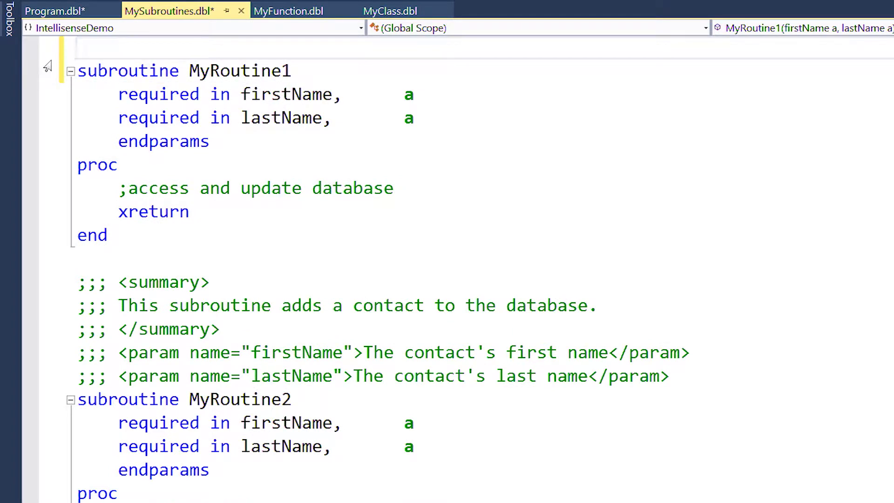
text(;;;)
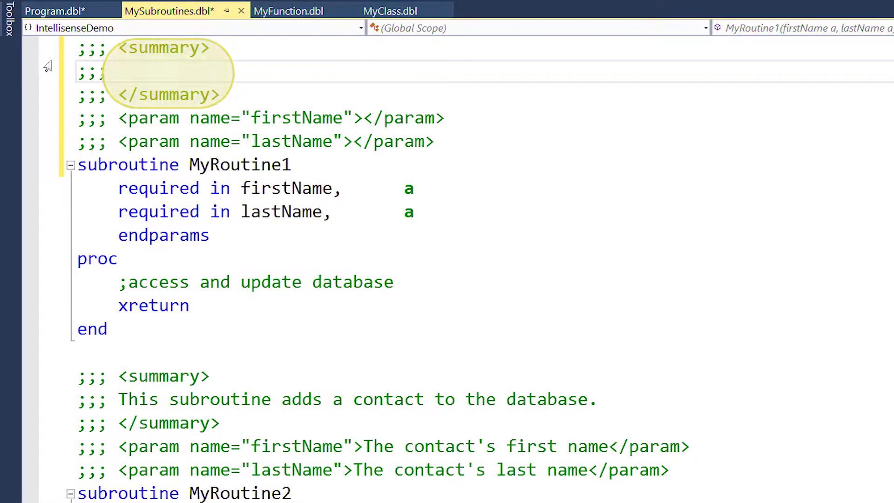
text(This subroutine adds a contact to the databa)
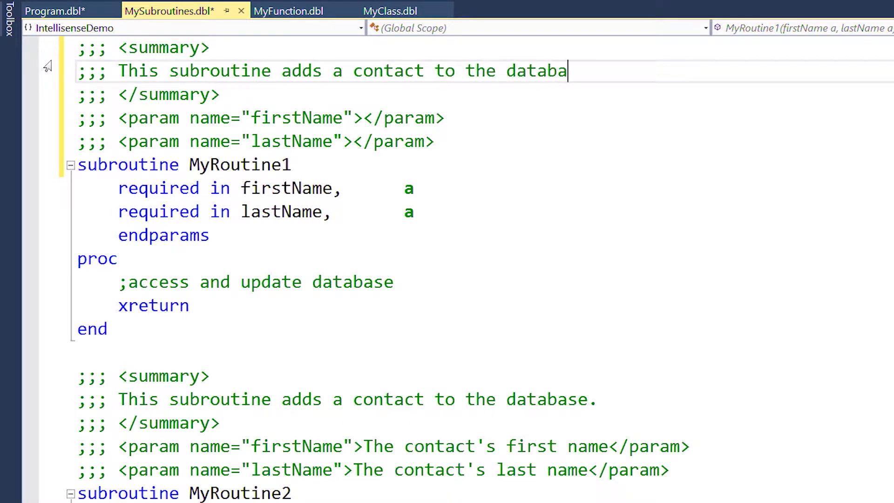
text(se.)
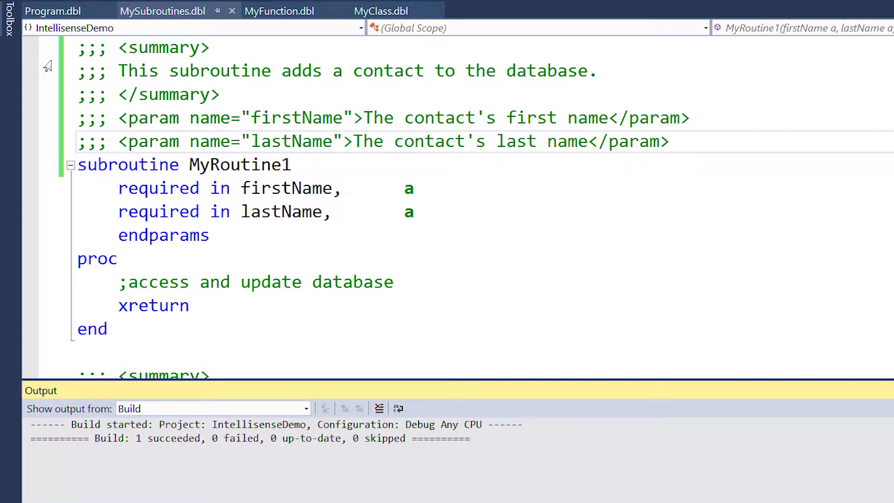
- On a new line in Program.dbl begin MyRoutine1( showing its tooltip, then switch to MyClass.dbl
click(52, 11)
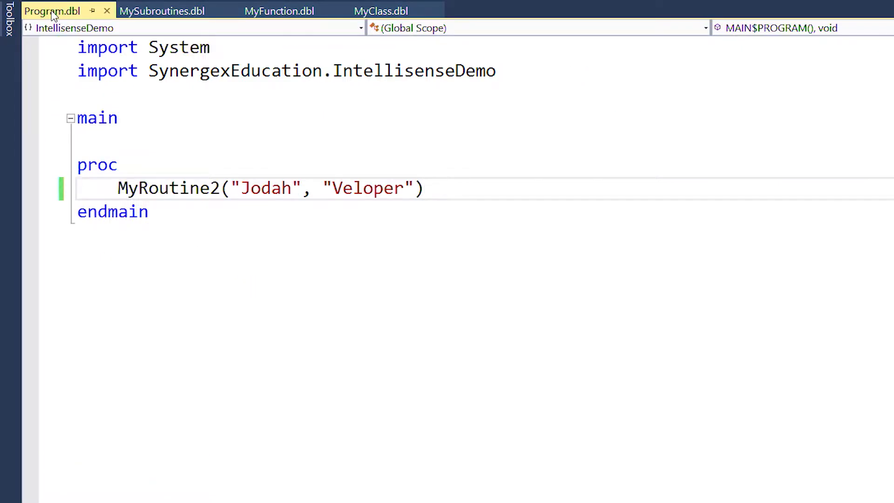
key(enter)
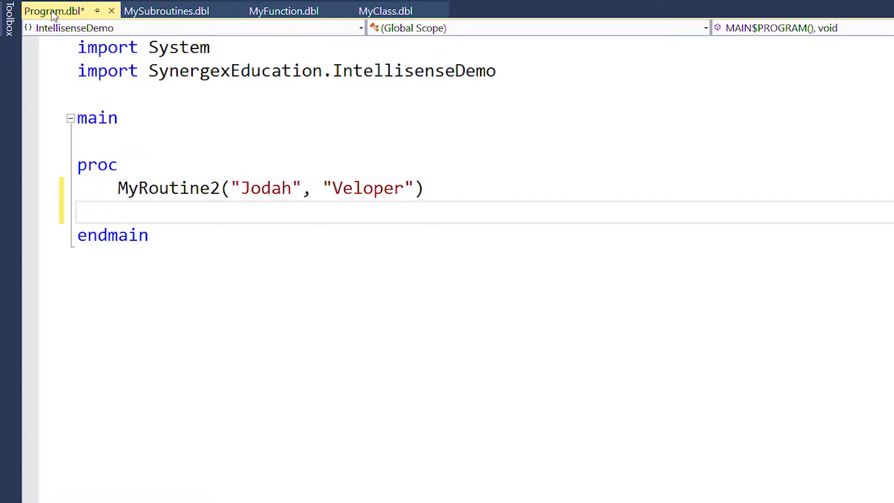
text(MyRoutine1)
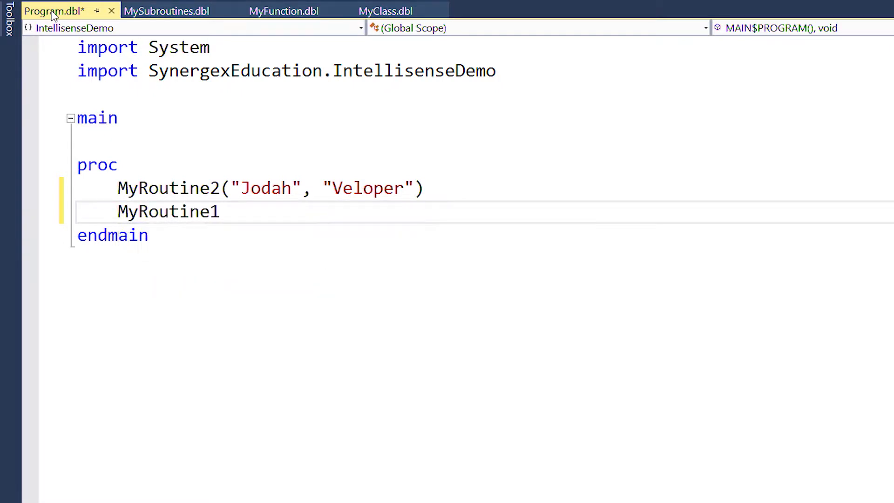
text(()
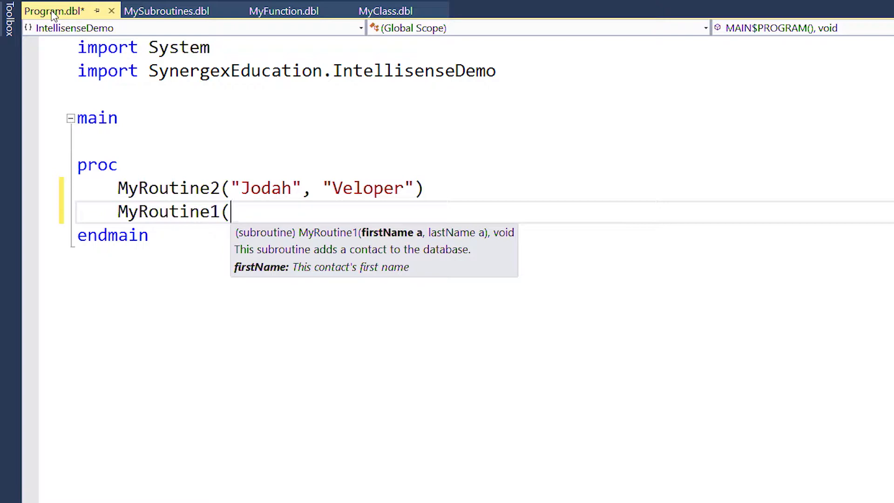
click(385, 12)
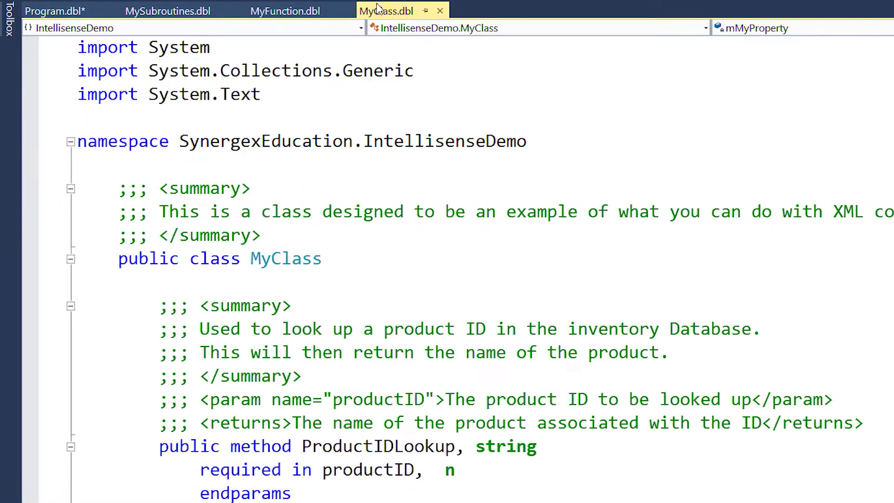
scroll(down, 3)
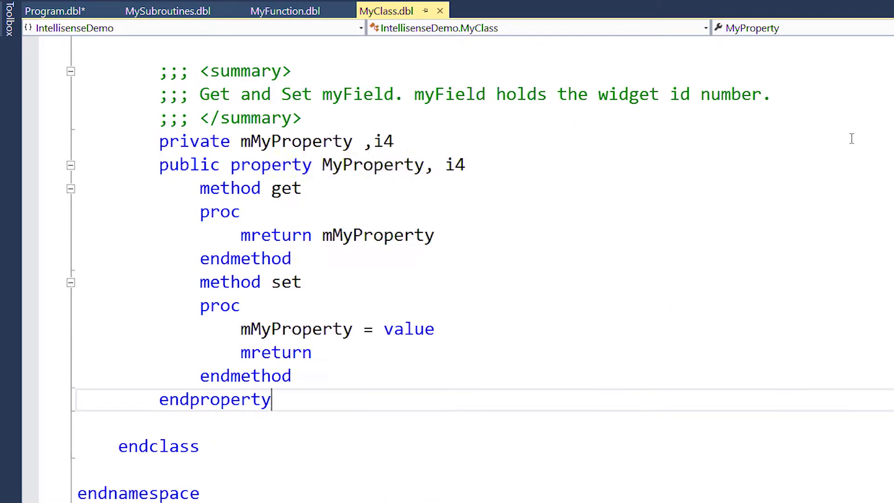
click(285, 10)
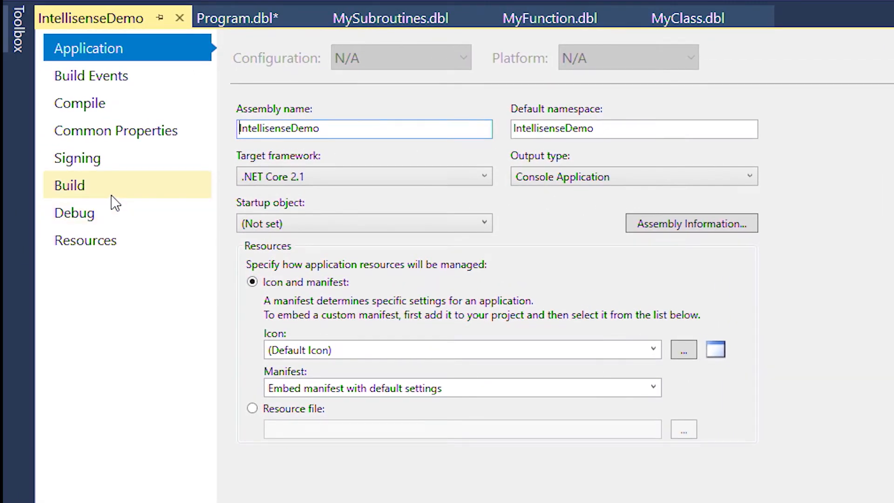
- In Build settings enable XML Documentation file bin\Debug\IntellisenseDemo.xml, then open MyFunction.dbl
click(69, 184)
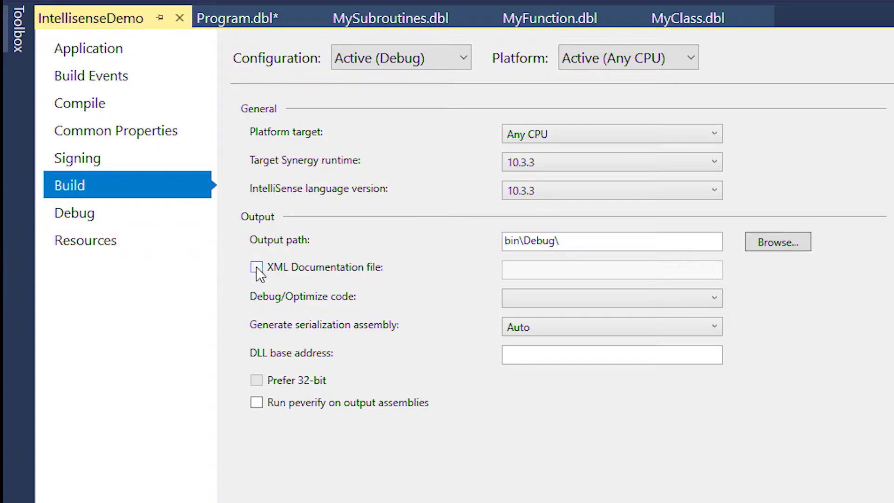
click(256, 267)
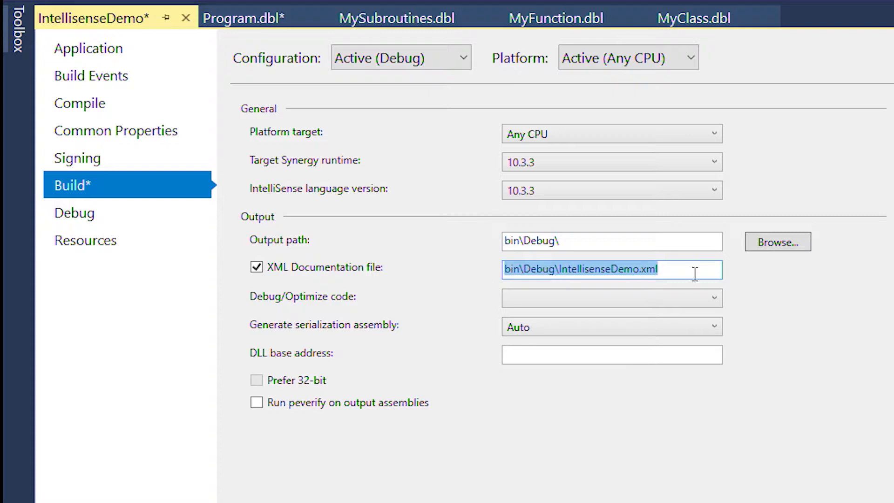
mouse_move(789, 295)
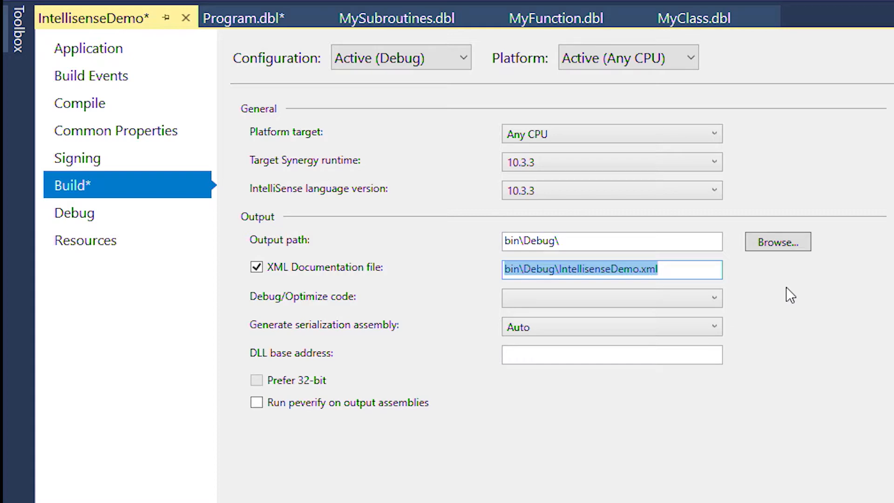
click(554, 18)
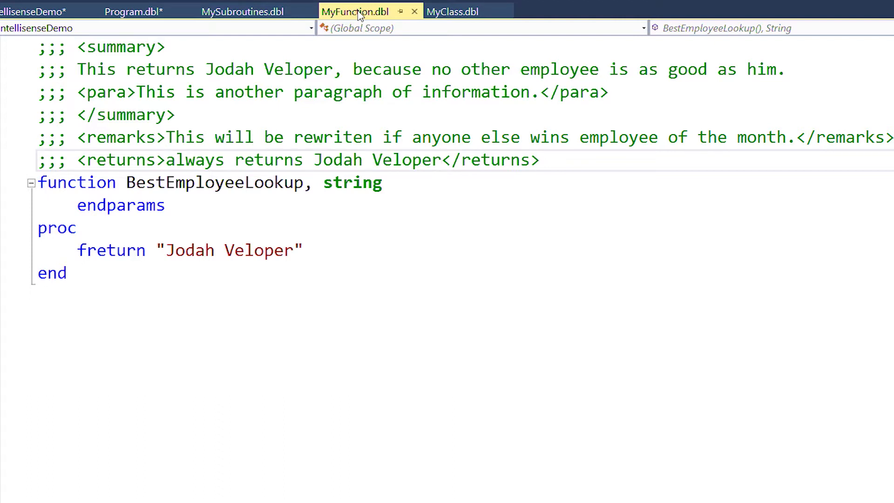
click(441, 160)
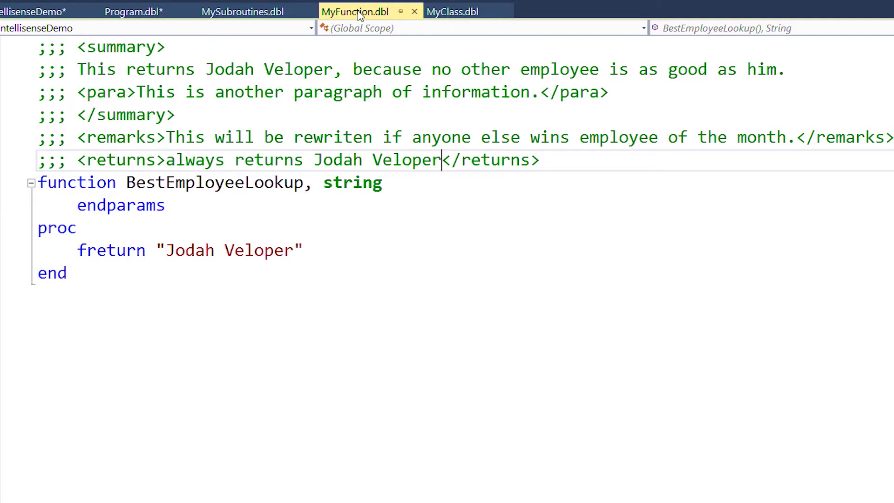